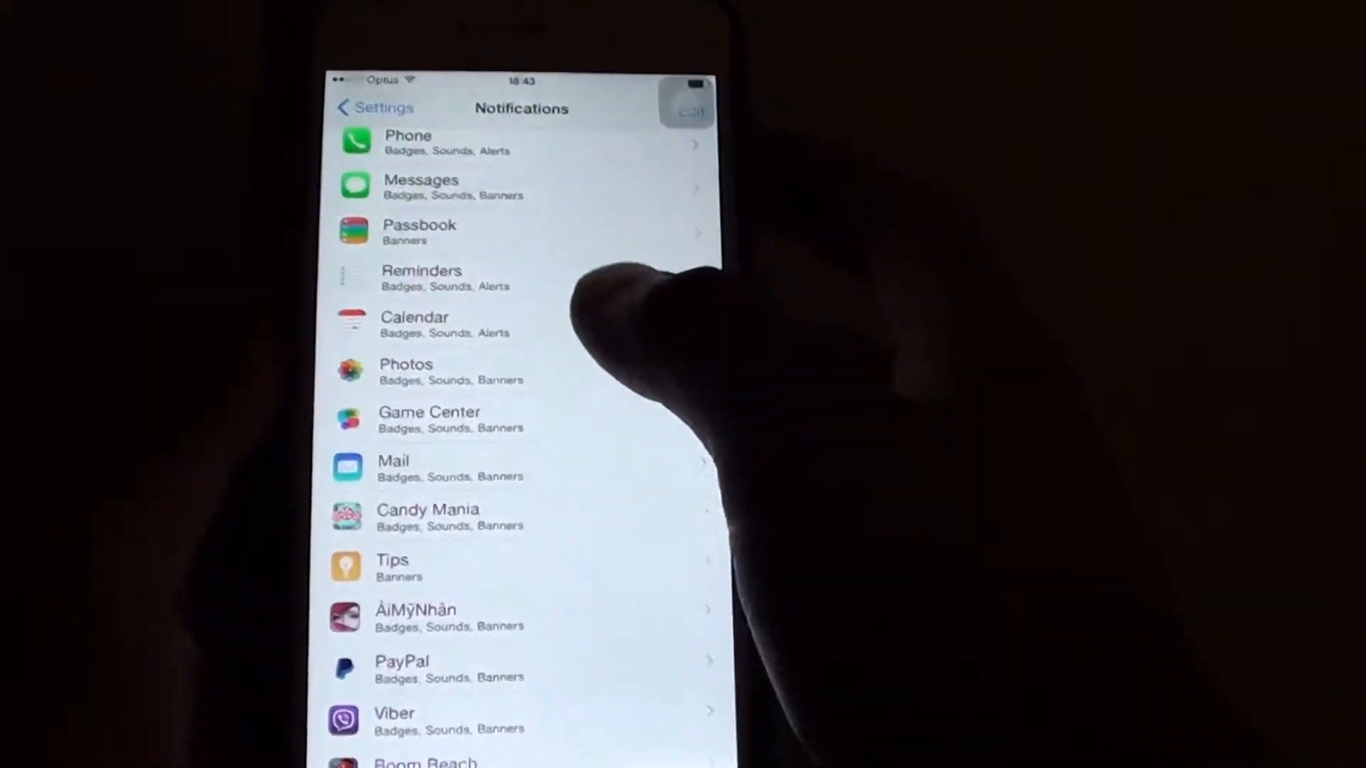
Go from the main Settings list into Notifications and select Mail
click(374, 108)
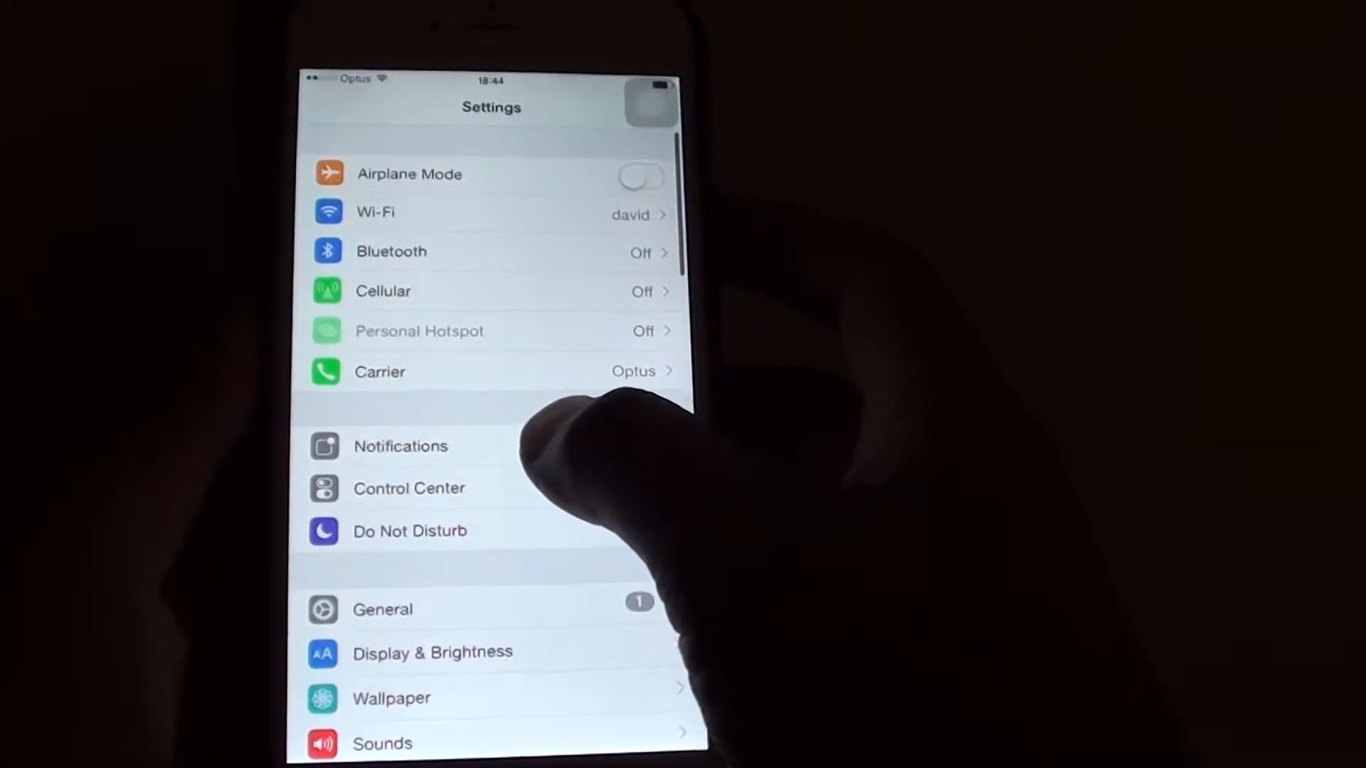
click(402, 445)
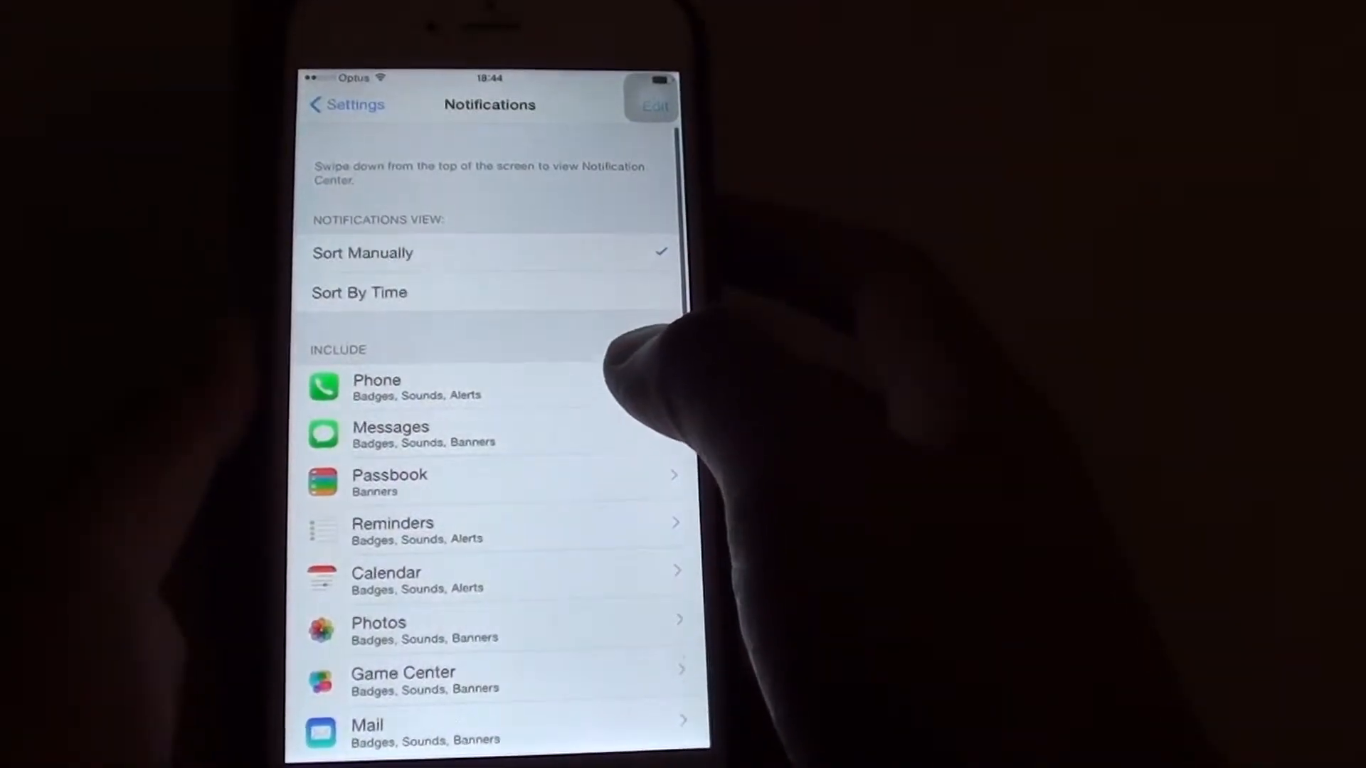
click(393, 731)
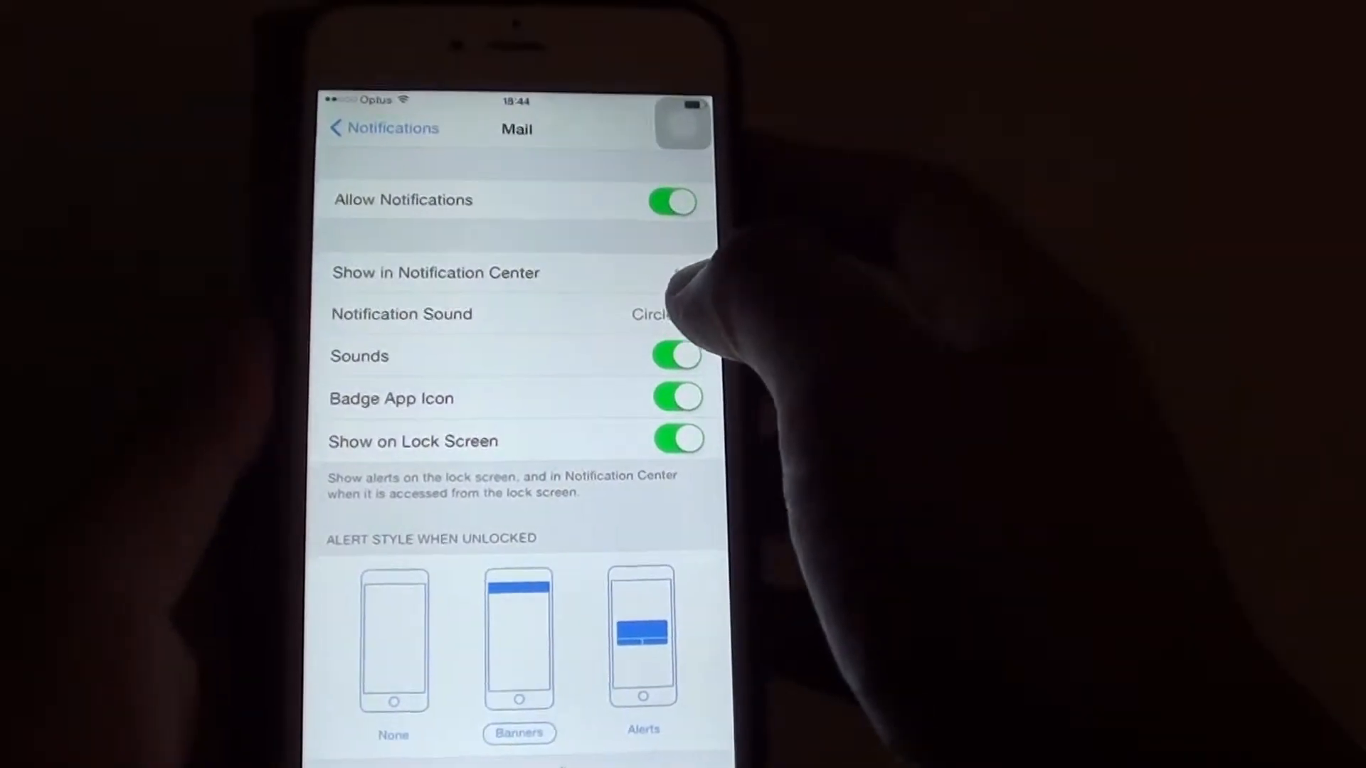
Reach the Vibration list through Mail's Notification Sound page
click(488, 313)
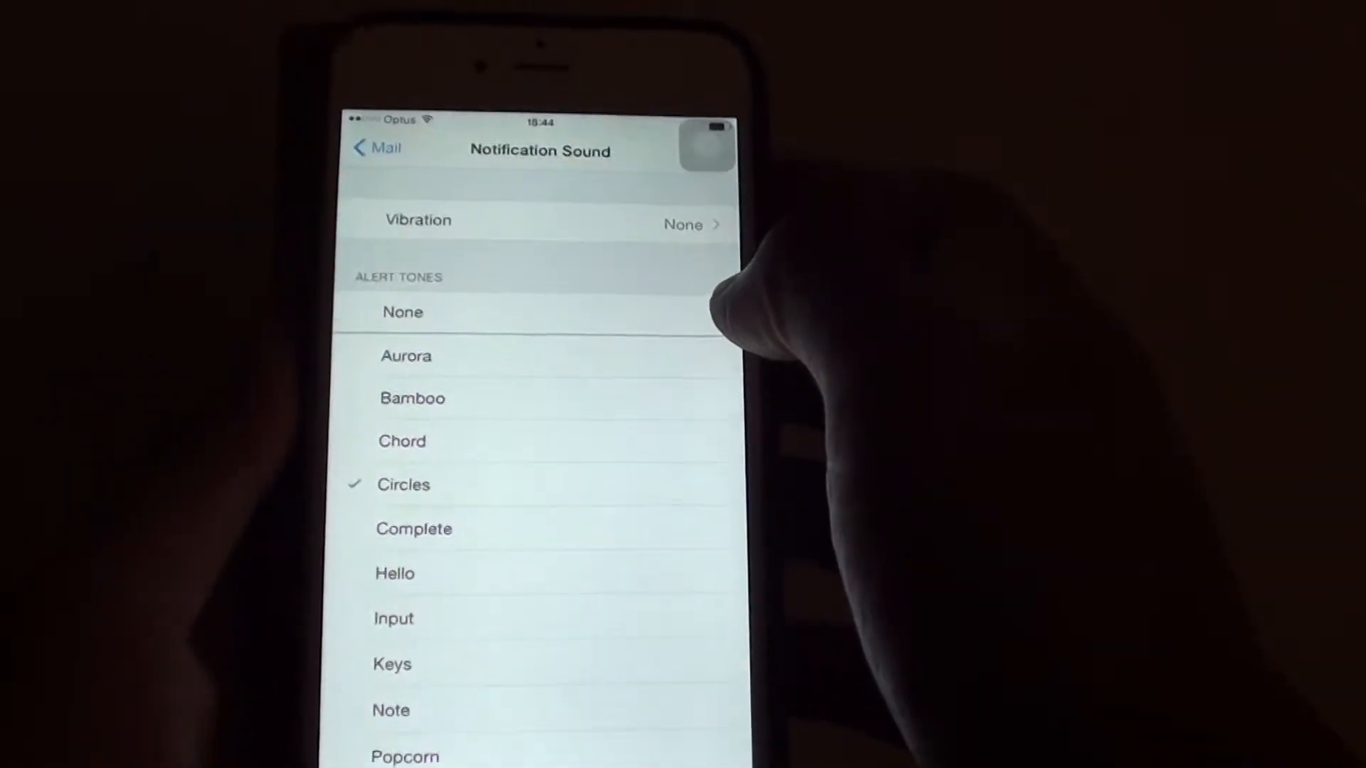
click(540, 220)
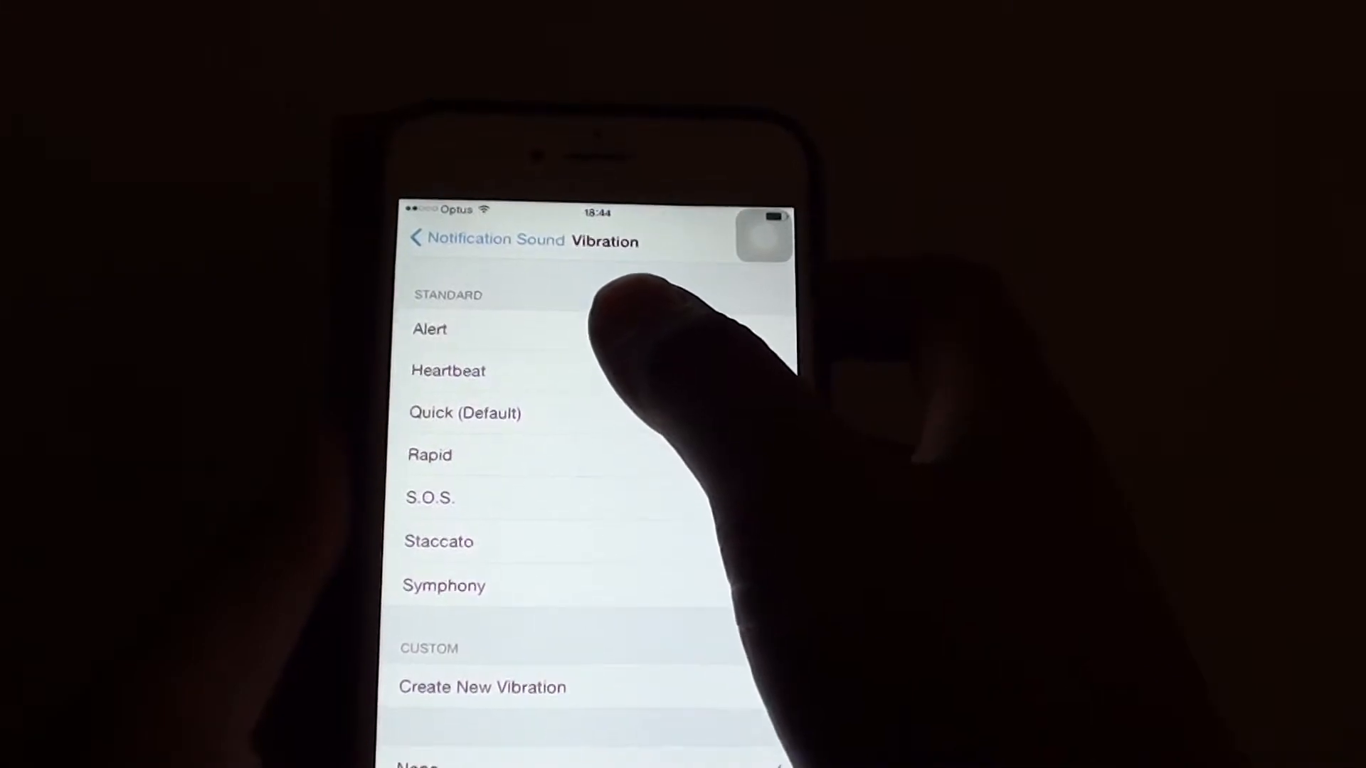
Choose None as the vibration for Mail's notification sound
click(447, 370)
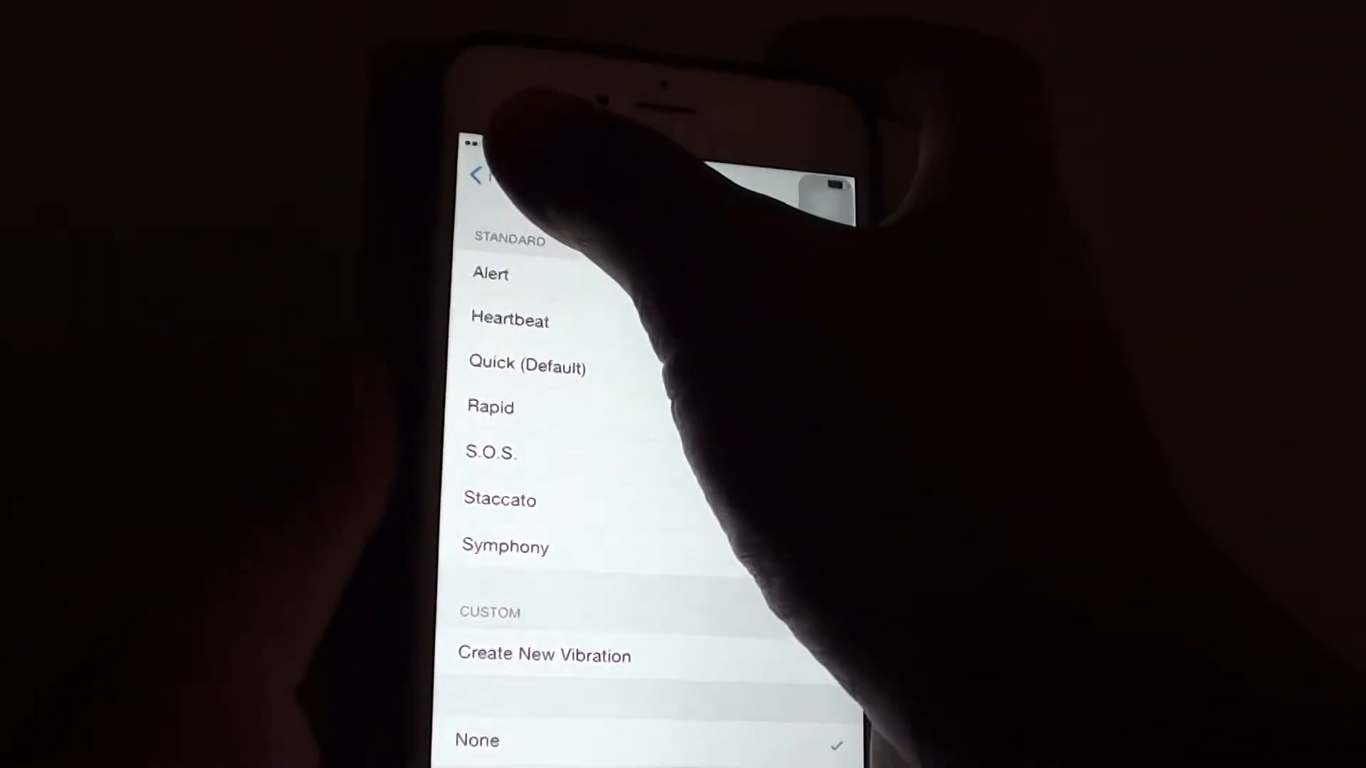
Exit Settings to the home screen with the Home button
key(home)
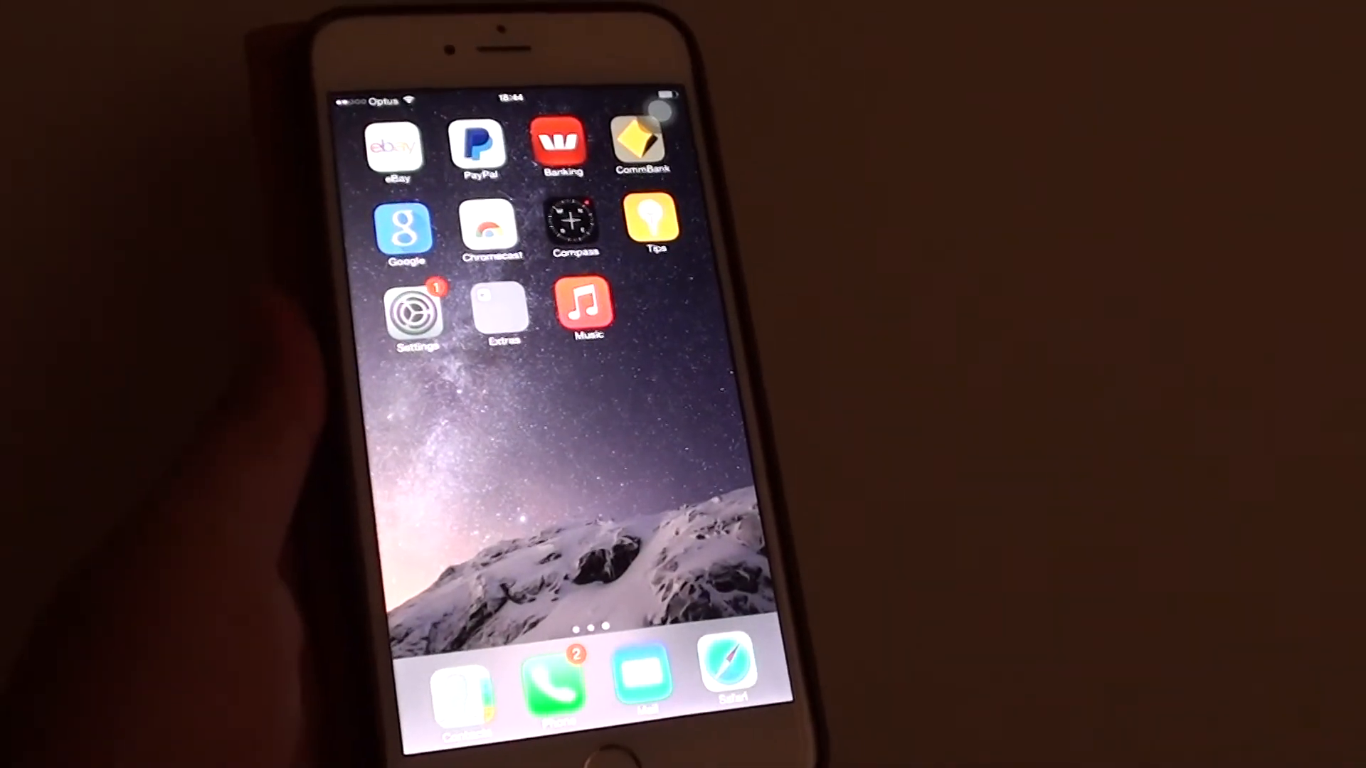